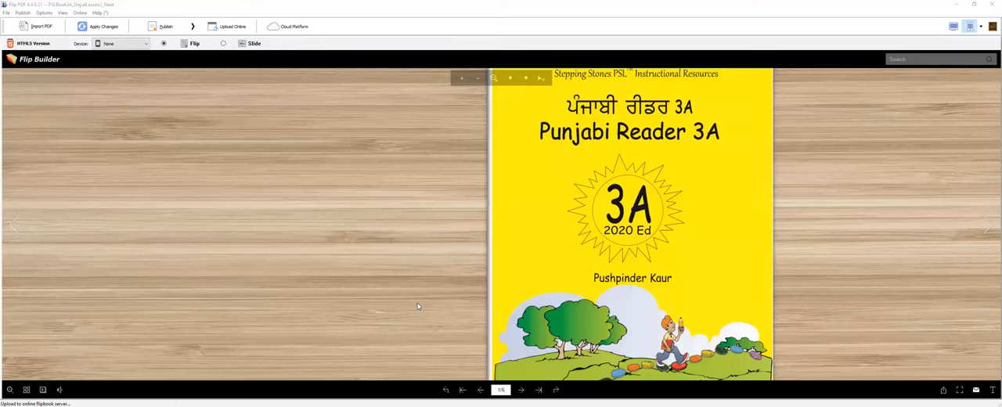
mouse_move(655, 267)
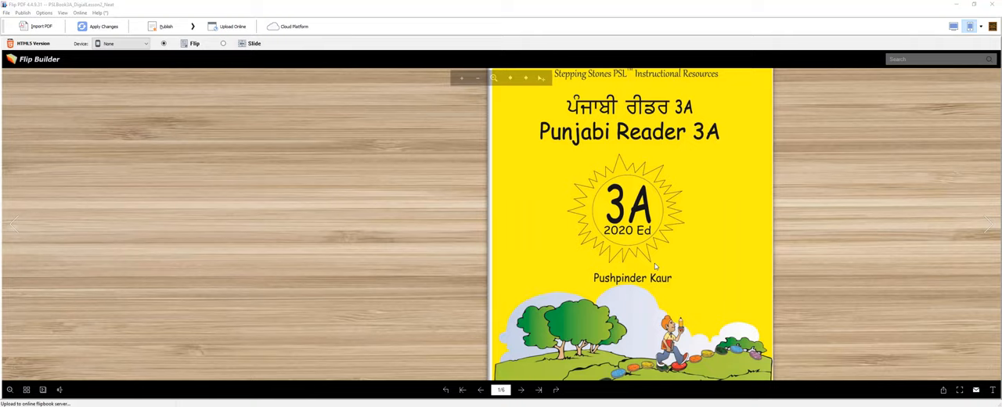
mouse_move(640, 241)
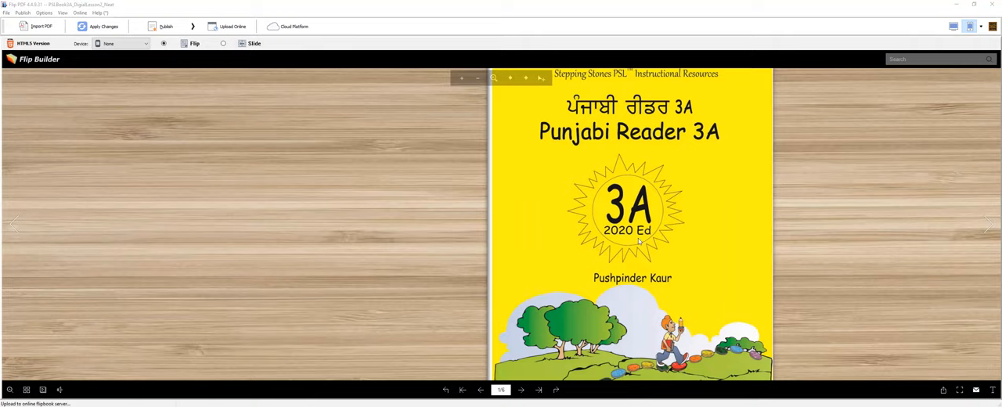
mouse_move(872, 227)
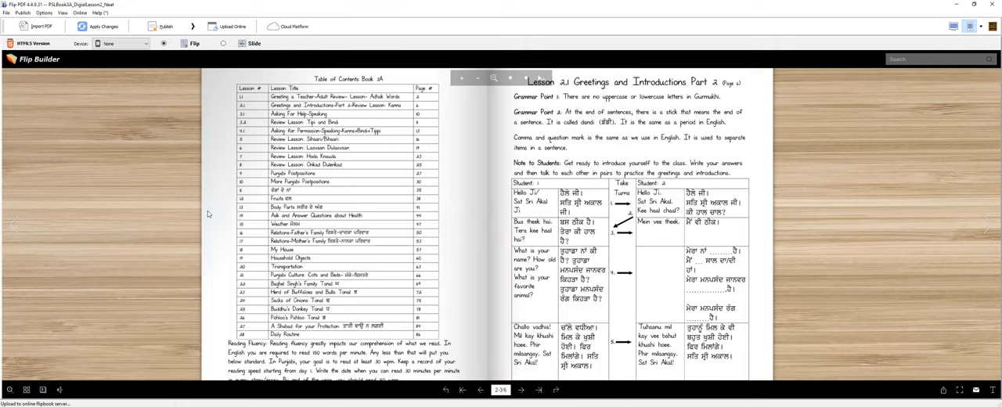
mouse_move(185, 202)
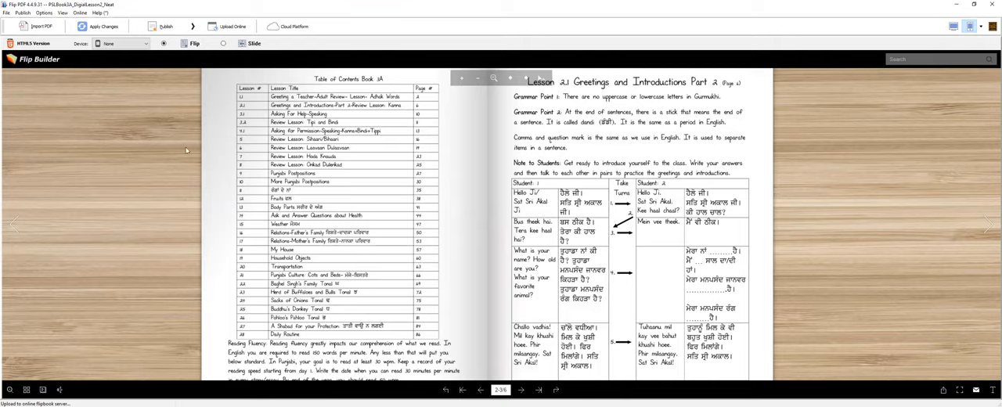
mouse_move(161, 97)
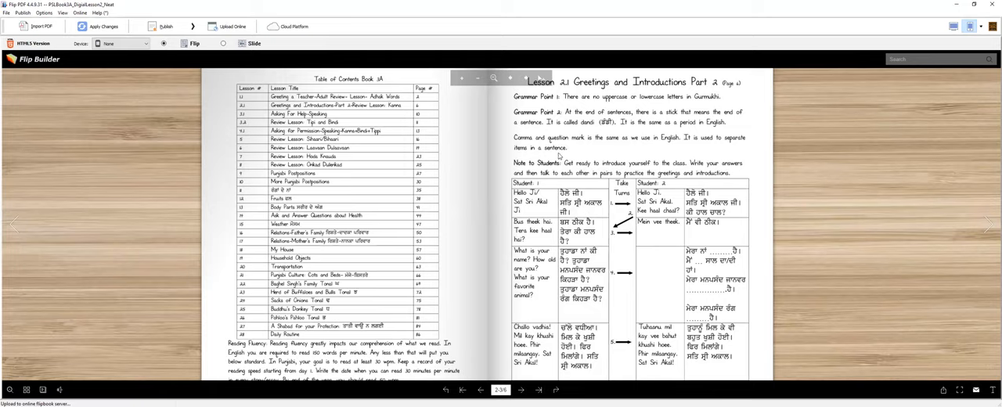
mouse_move(596, 147)
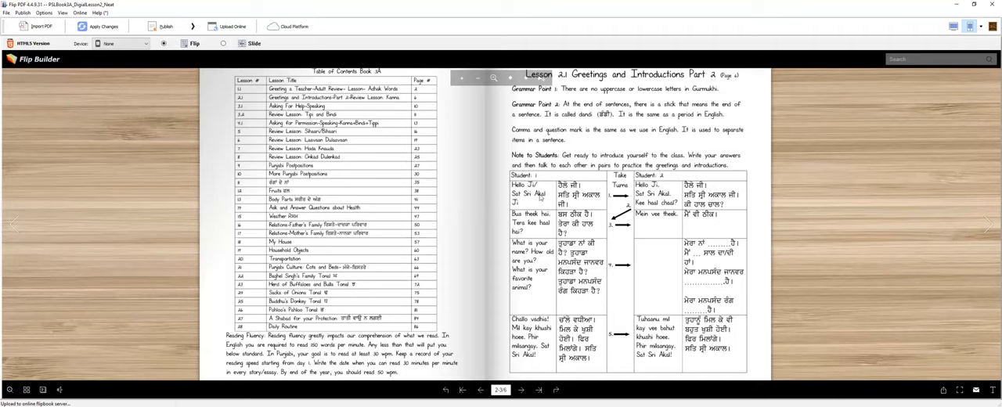
mouse_move(588, 203)
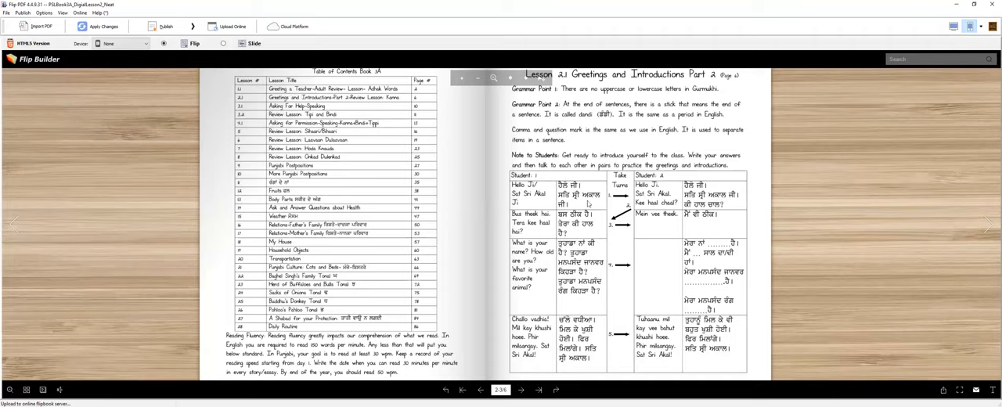
mouse_move(650, 229)
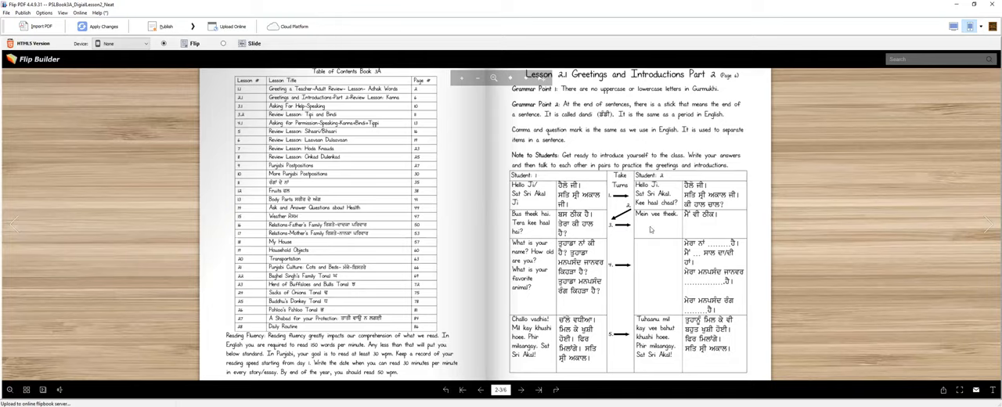
mouse_move(587, 312)
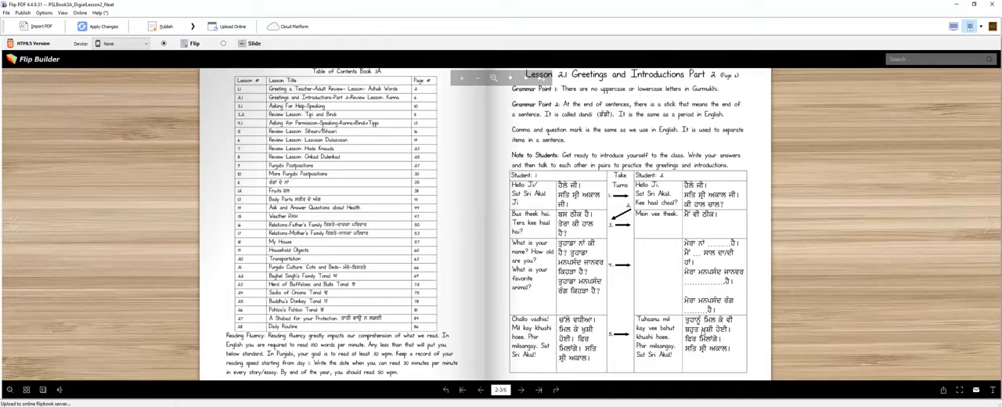
mouse_move(723, 353)
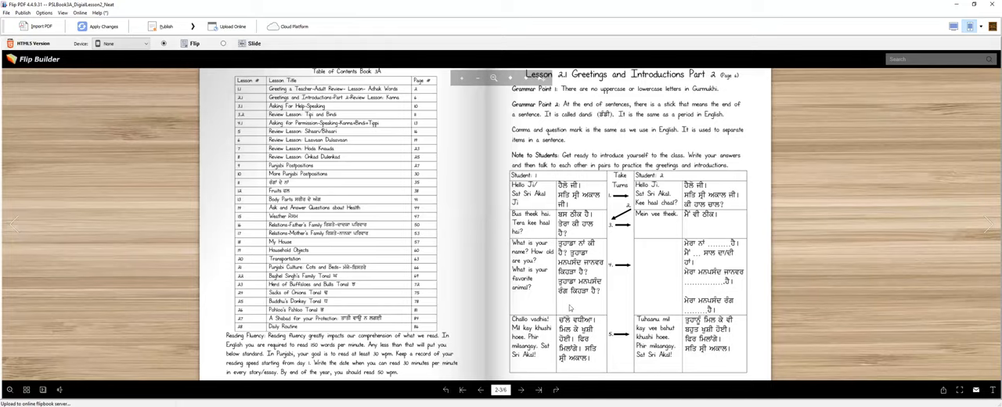
mouse_move(591, 319)
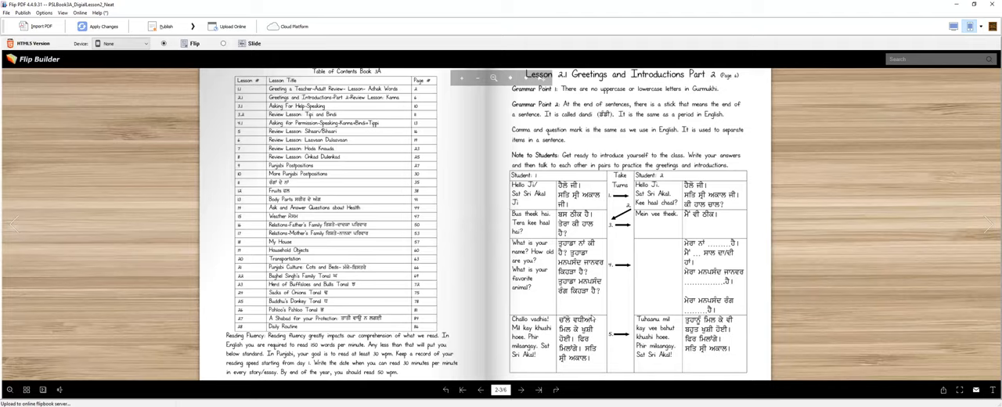
mouse_move(989, 226)
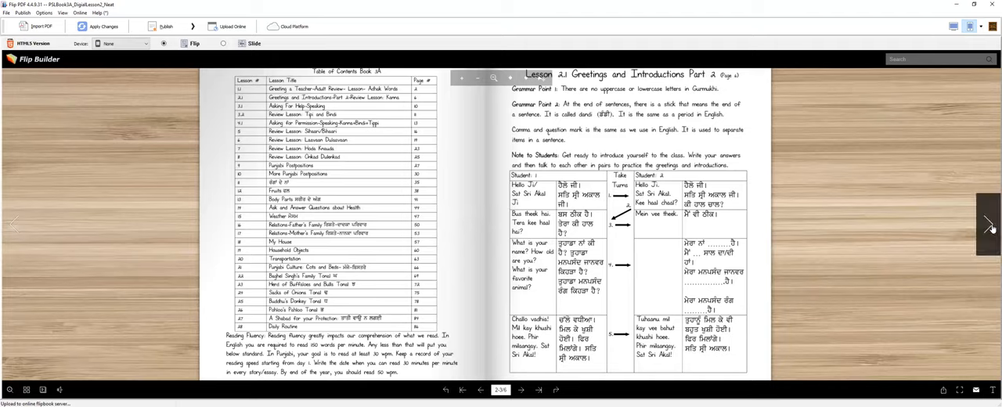
Step: Flip the flipbook to pages 4–5, Review Lessons 2.2 Kanna Muhaarni and 2.3 Reading Sentences
left_click(990, 226)
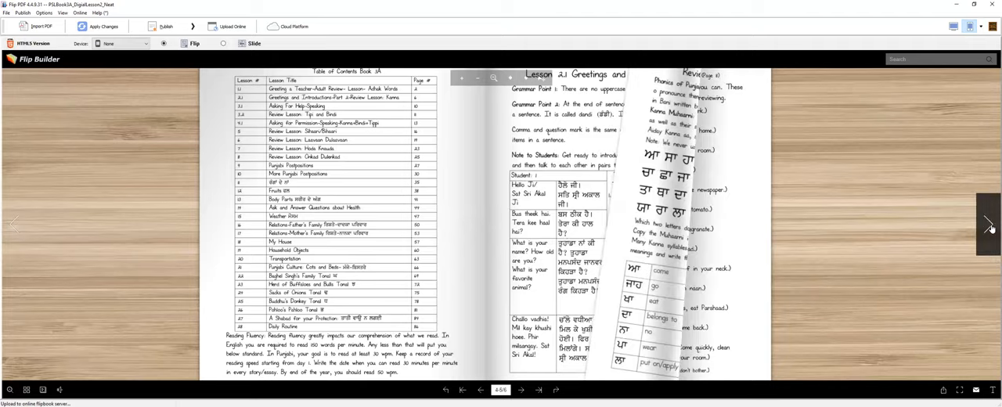
left_click(990, 225)
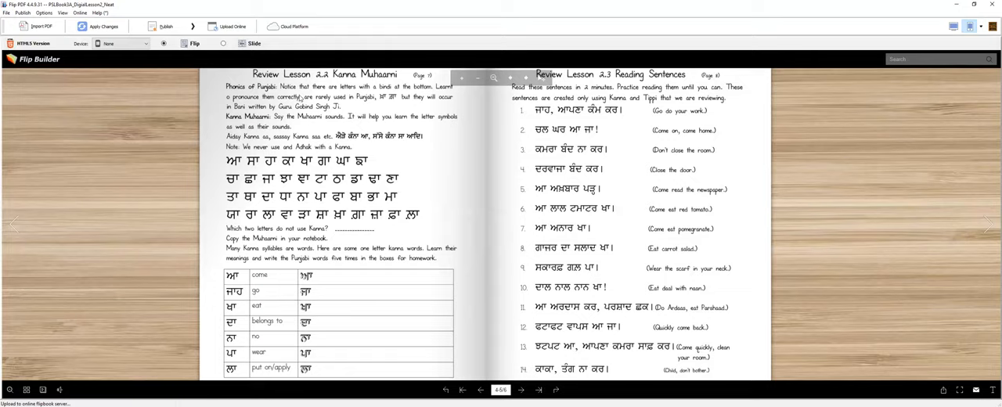
mouse_move(363, 164)
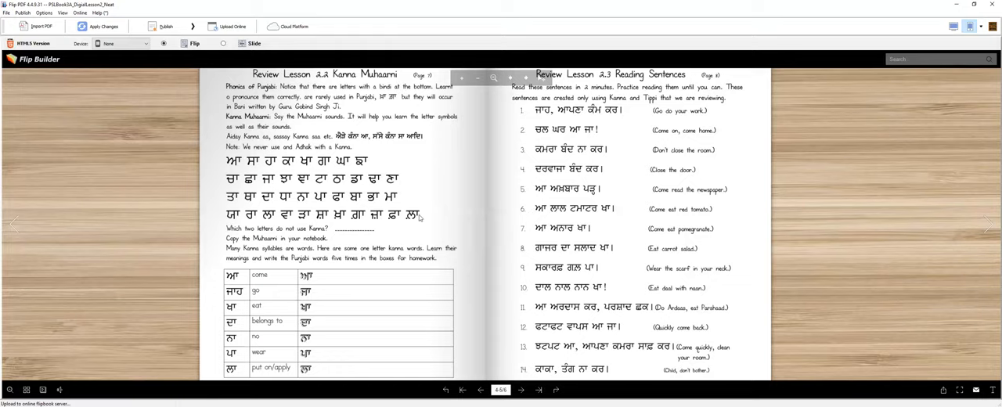
mouse_move(332, 221)
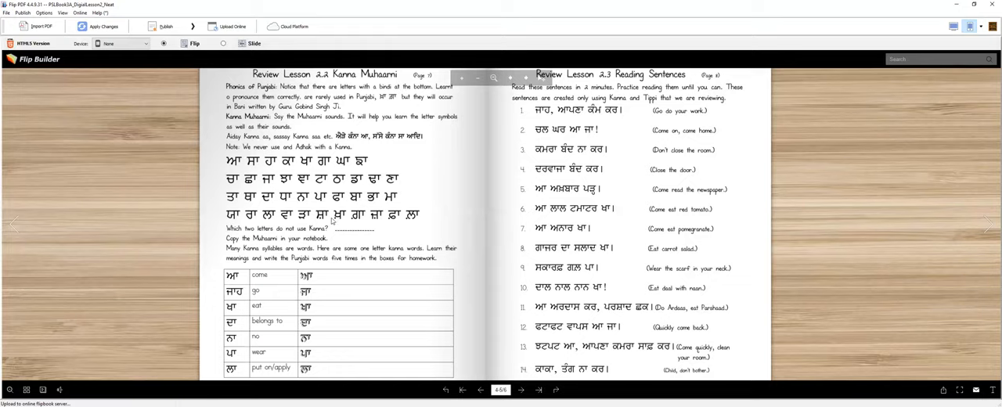
mouse_move(346, 105)
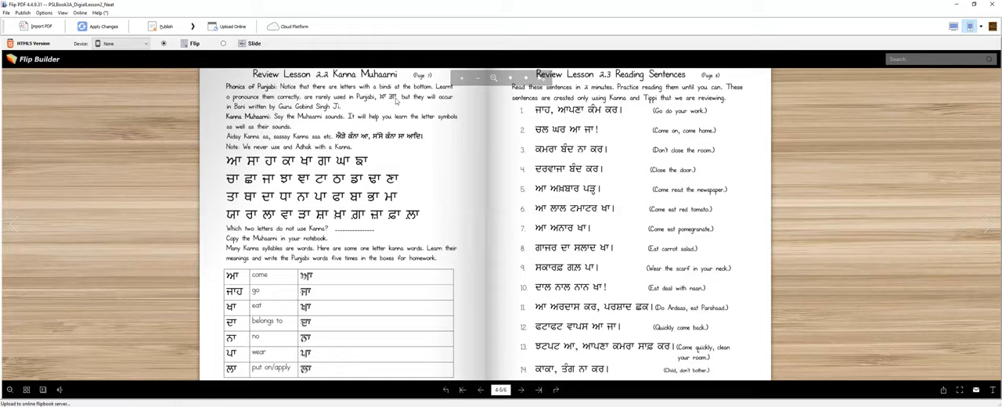
mouse_move(391, 103)
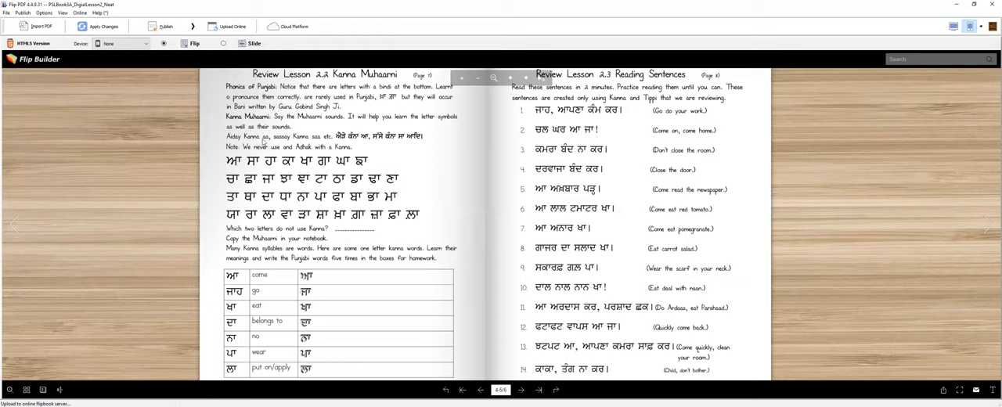
mouse_move(322, 126)
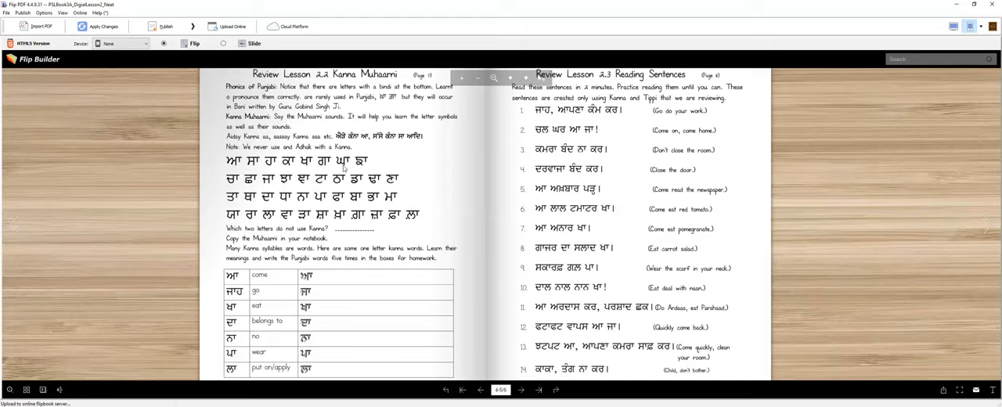
mouse_move(368, 167)
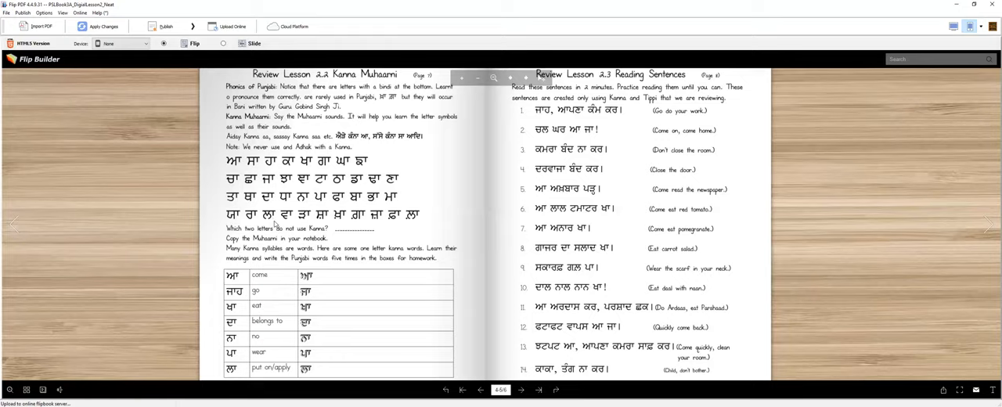
mouse_move(294, 219)
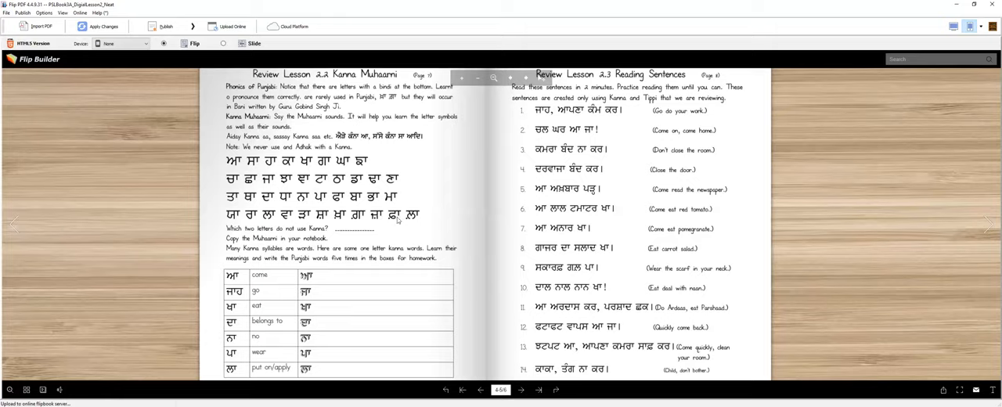
mouse_move(417, 223)
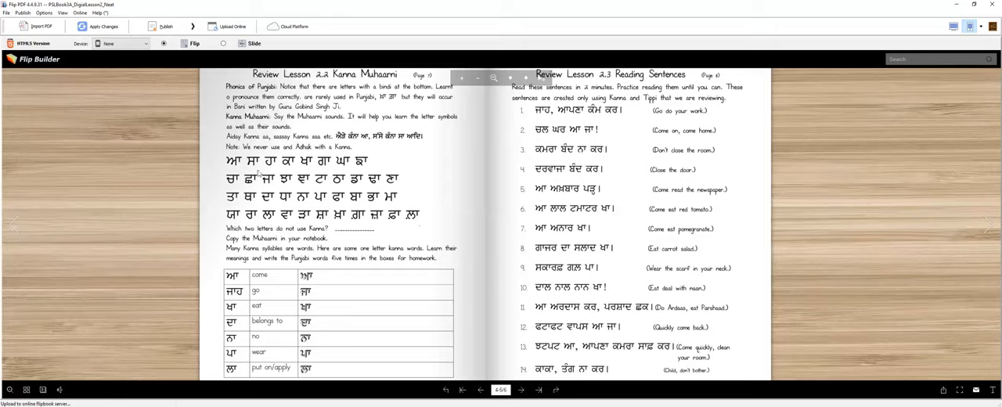
mouse_move(371, 166)
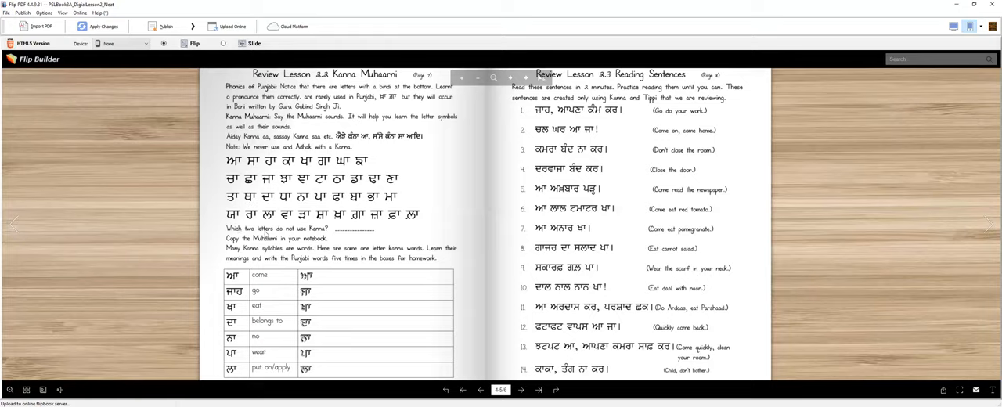
mouse_move(206, 191)
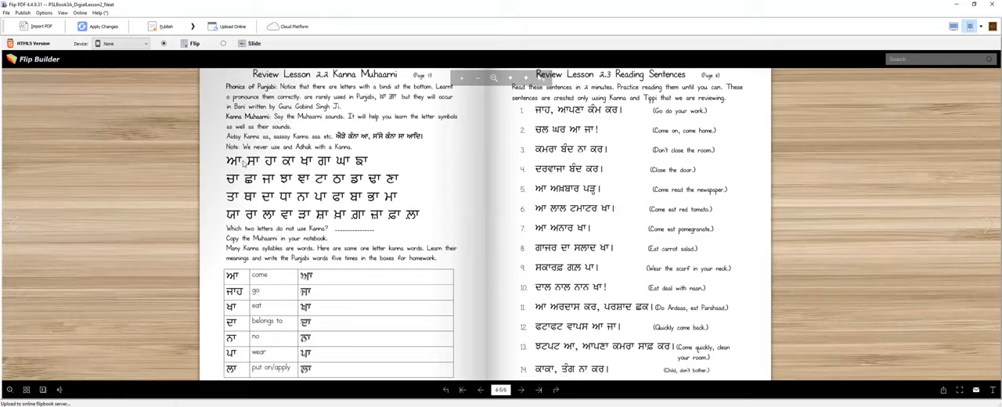
mouse_move(368, 232)
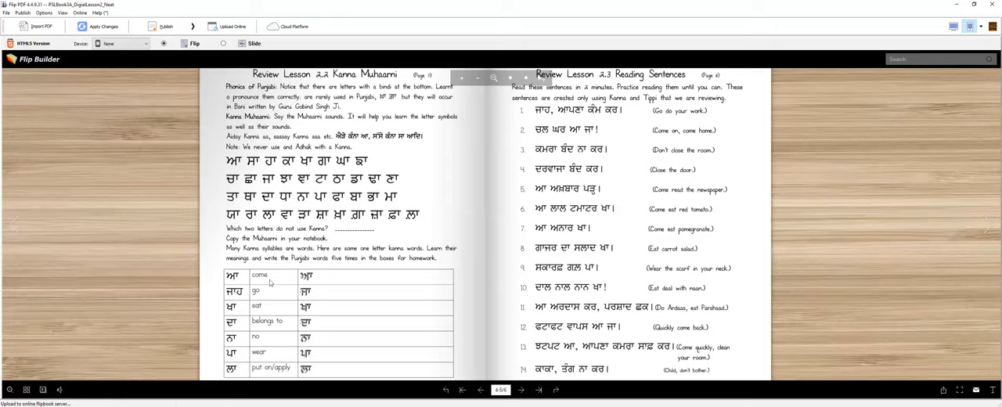
mouse_move(311, 279)
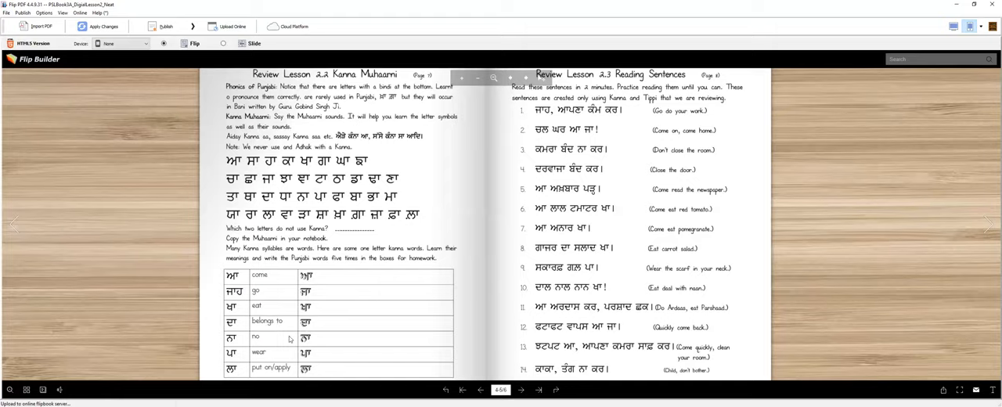
mouse_move(272, 344)
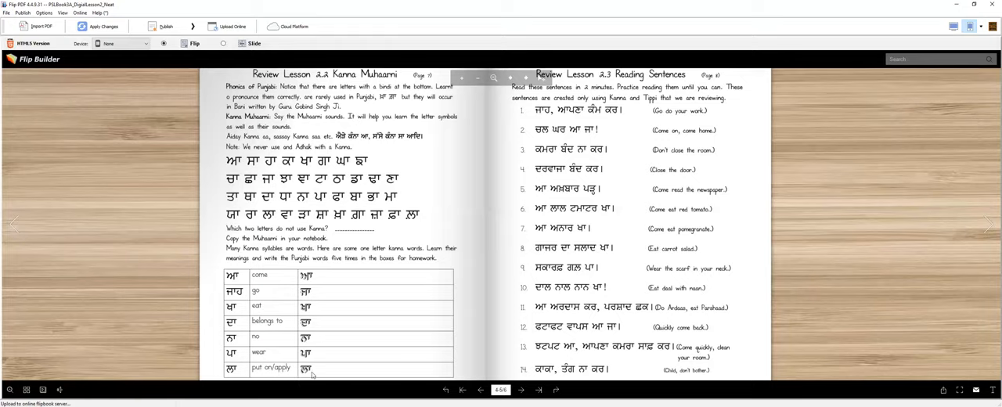
mouse_move(346, 374)
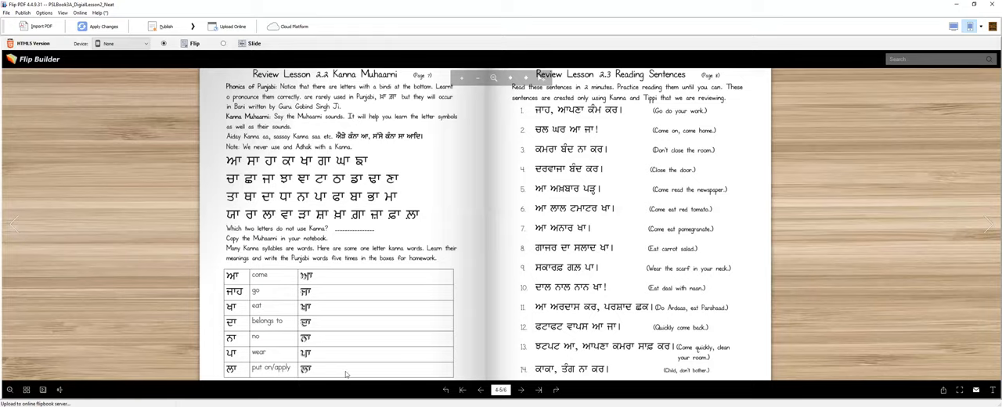
mouse_move(473, 120)
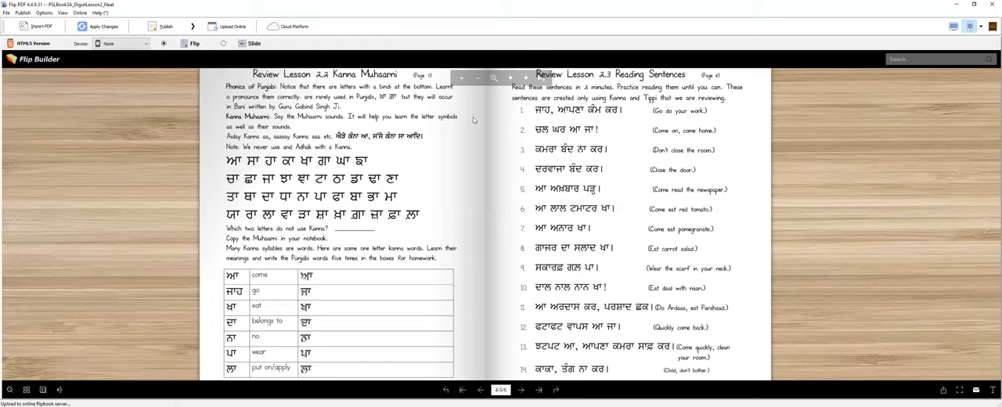
mouse_move(556, 104)
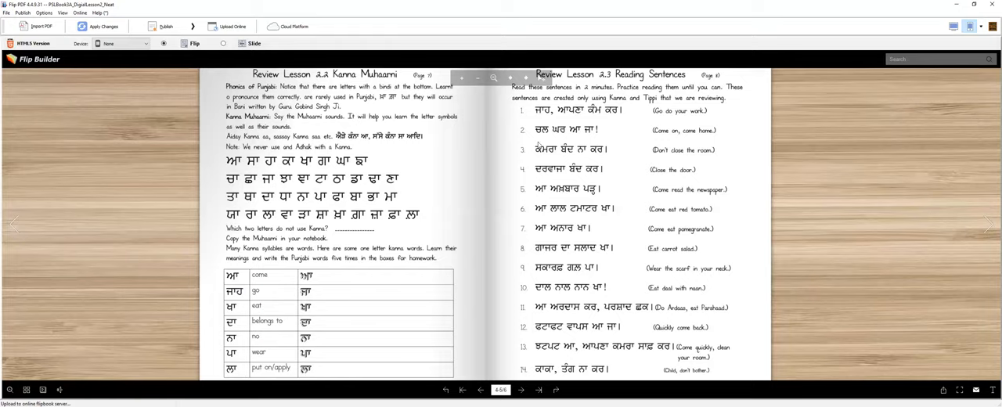
mouse_move(596, 138)
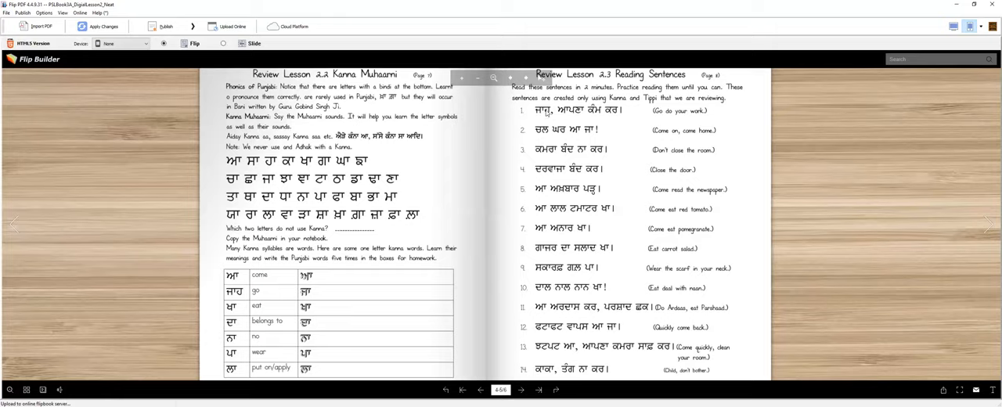
mouse_move(631, 114)
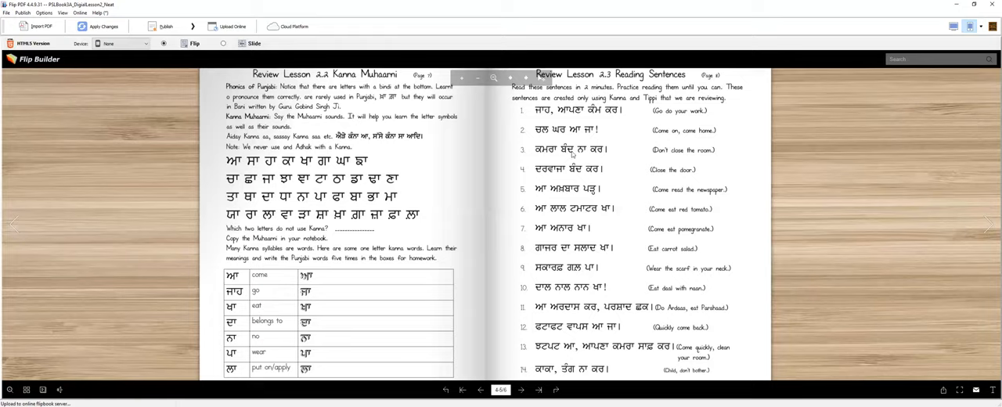
mouse_move(706, 160)
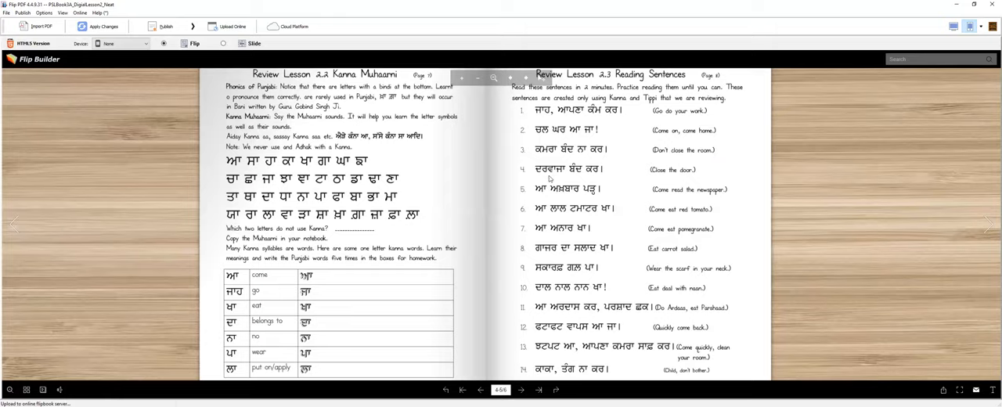
mouse_move(637, 173)
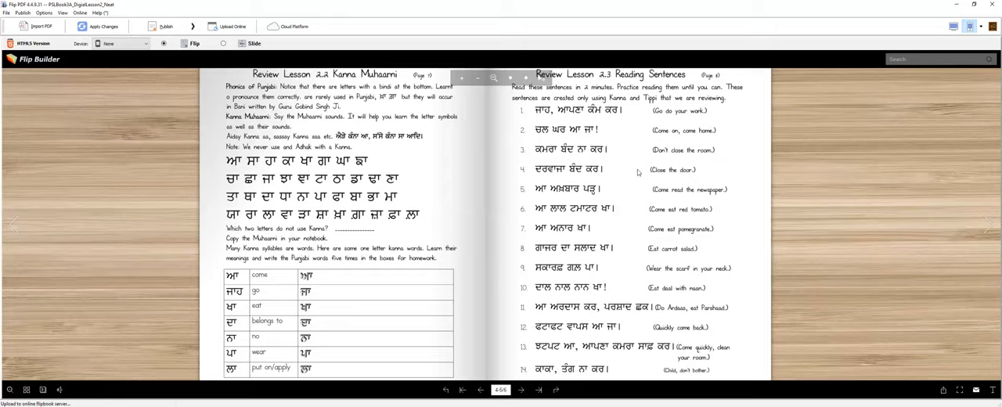
mouse_move(554, 184)
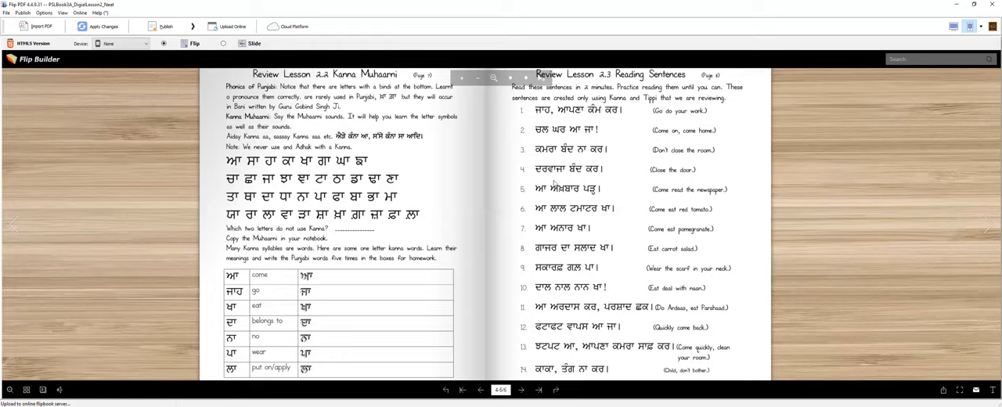
mouse_move(599, 195)
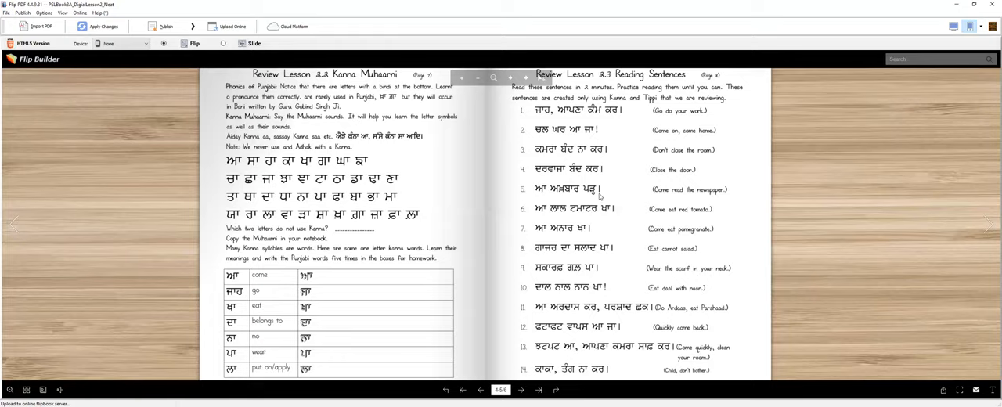
mouse_move(696, 196)
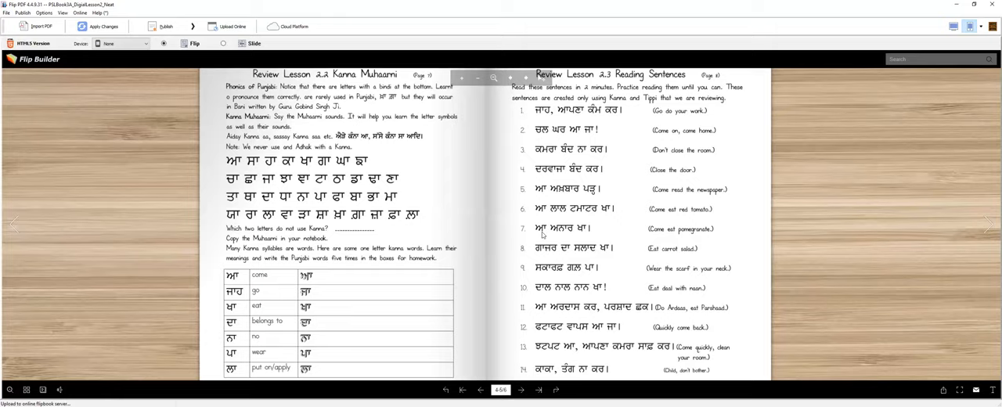
mouse_move(649, 232)
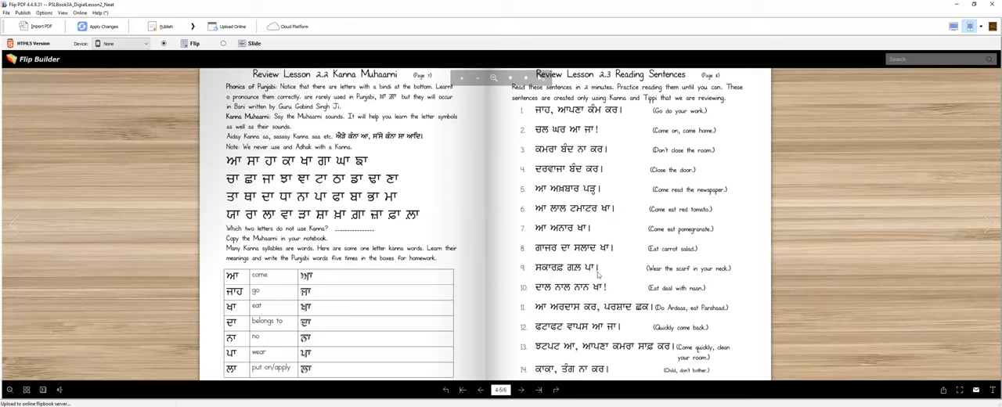
mouse_move(726, 273)
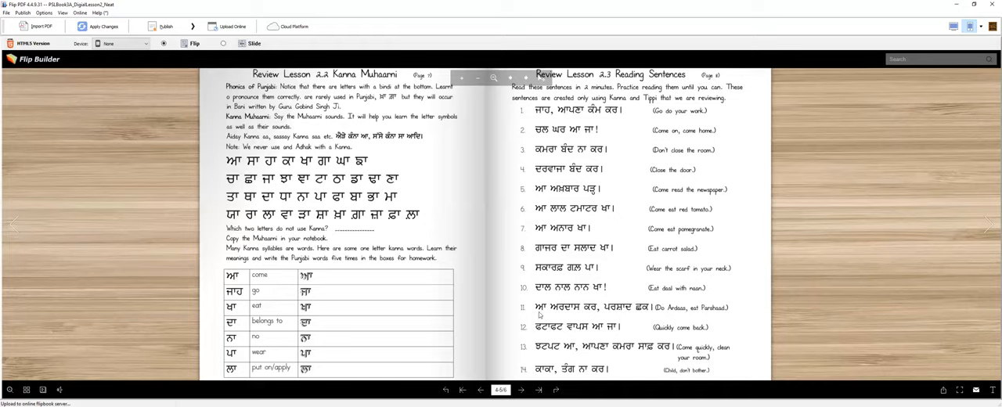
mouse_move(599, 313)
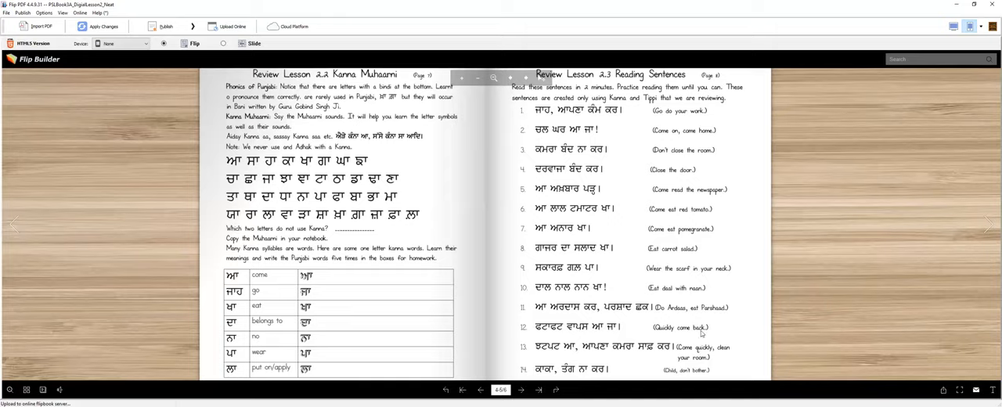
mouse_move(569, 355)
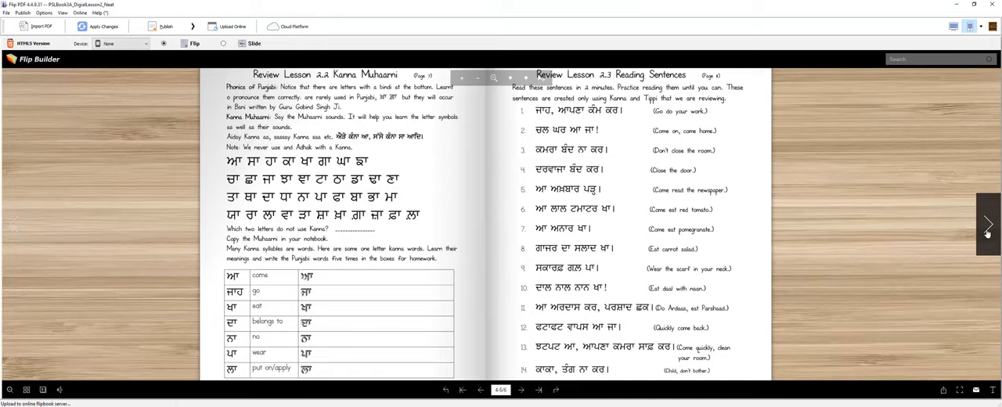
left_click(987, 224)
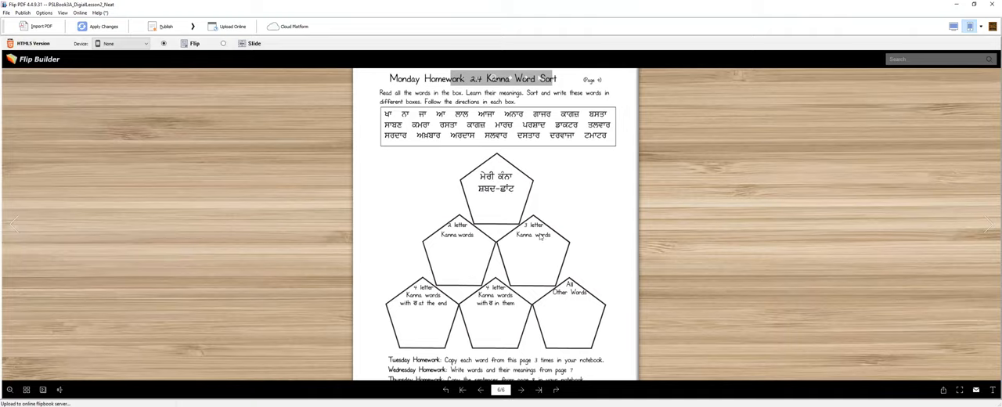
mouse_move(444, 310)
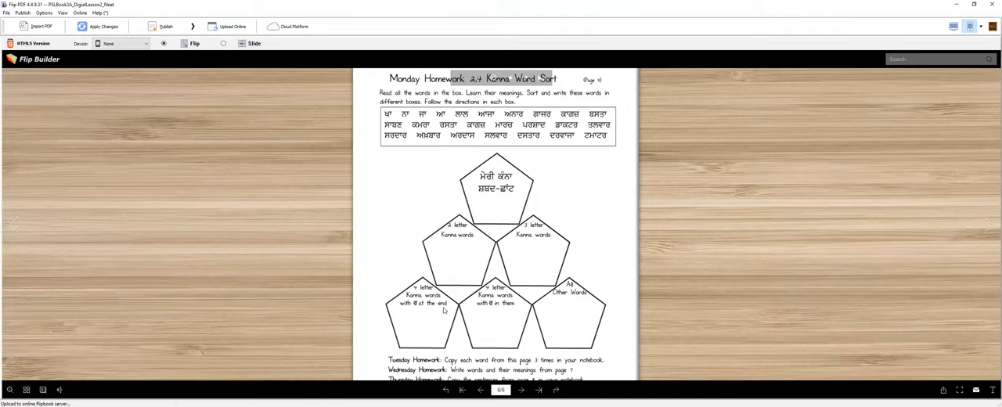
mouse_move(300, 112)
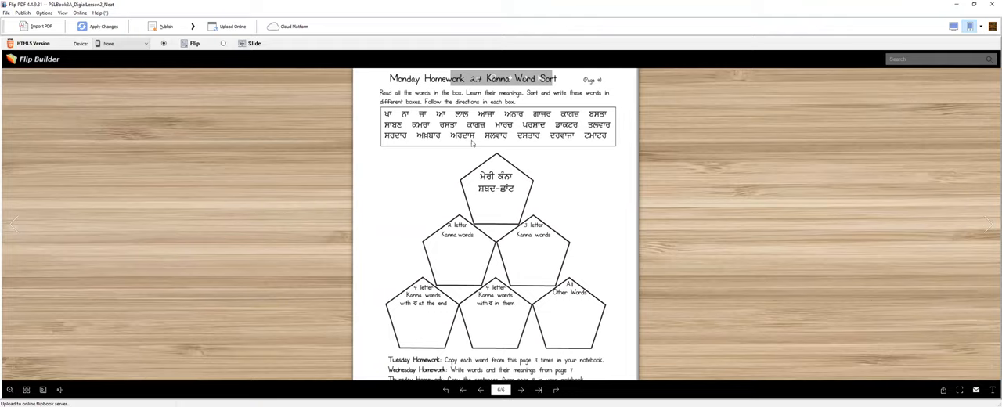
mouse_move(528, 141)
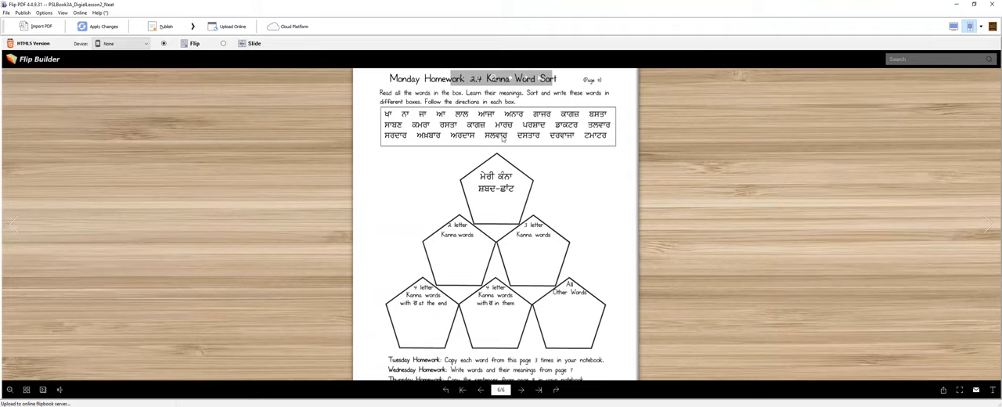
mouse_move(533, 237)
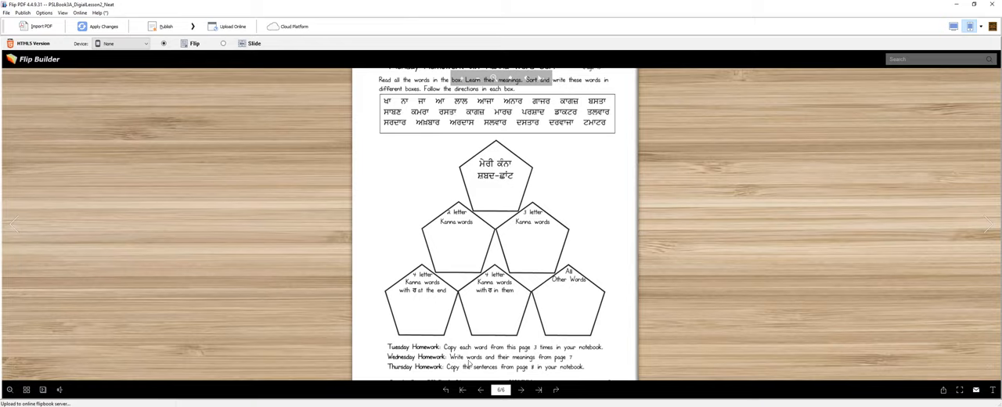
mouse_move(21, 237)
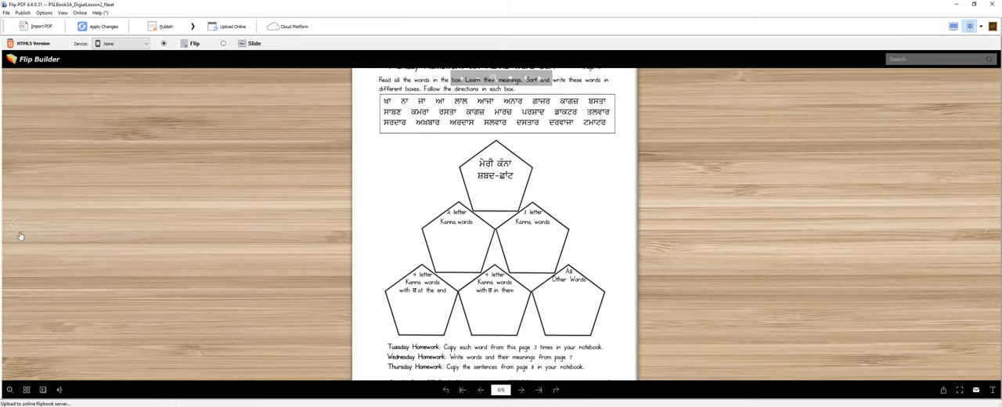
left_click(462, 390)
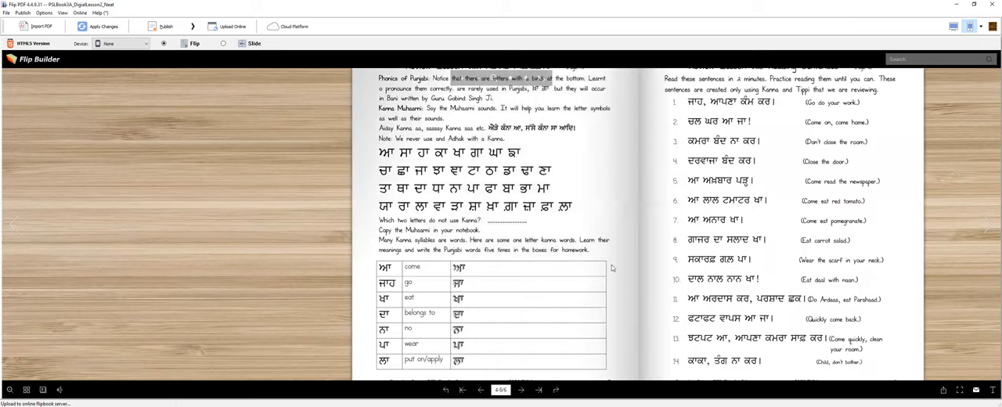
left_click(539, 389)
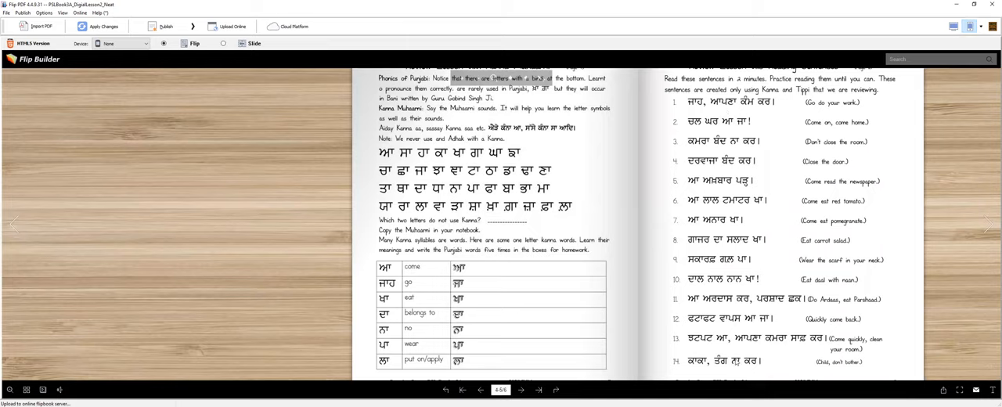
mouse_move(990, 227)
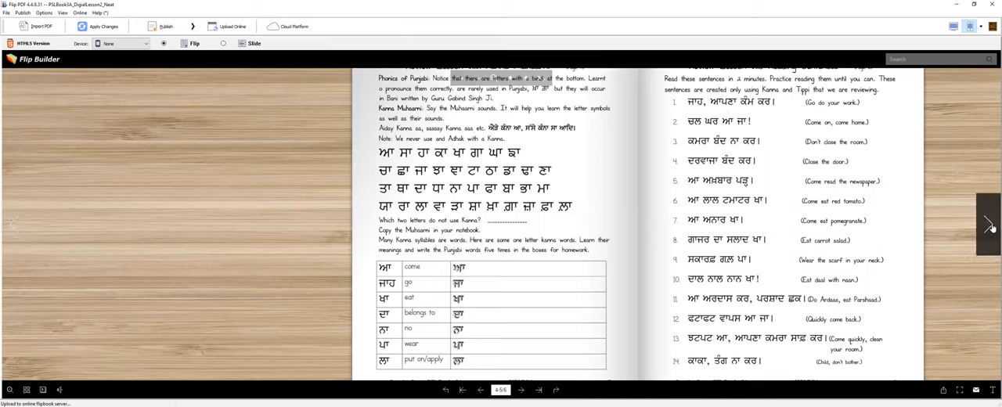
left_click(989, 226)
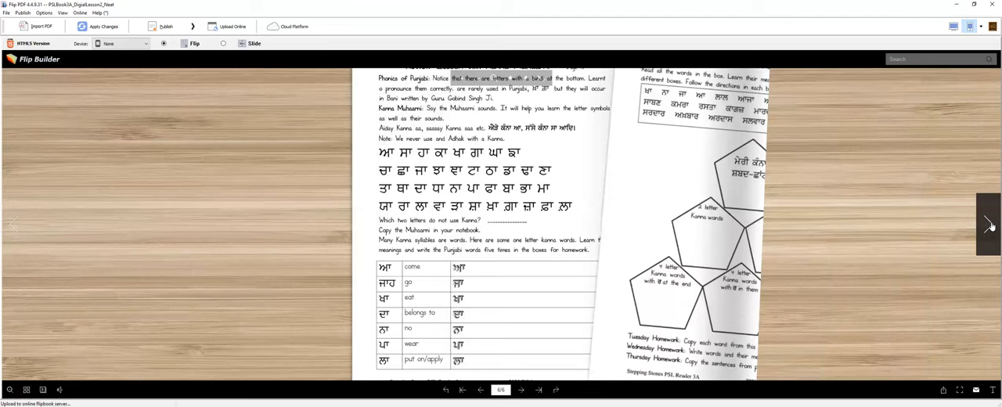